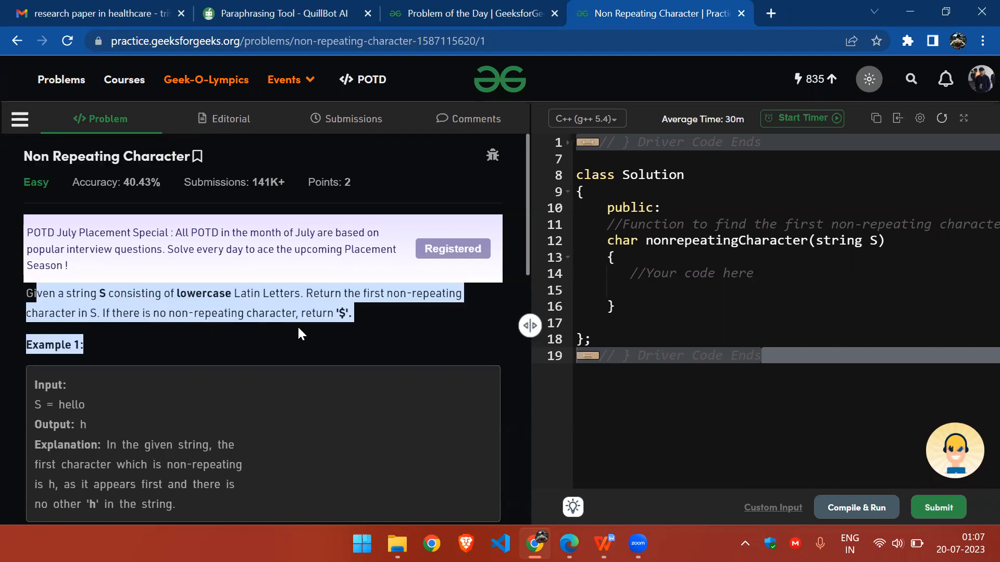
Review the problem statement and its examples, then return to the empty C++ function body.
click(301, 333)
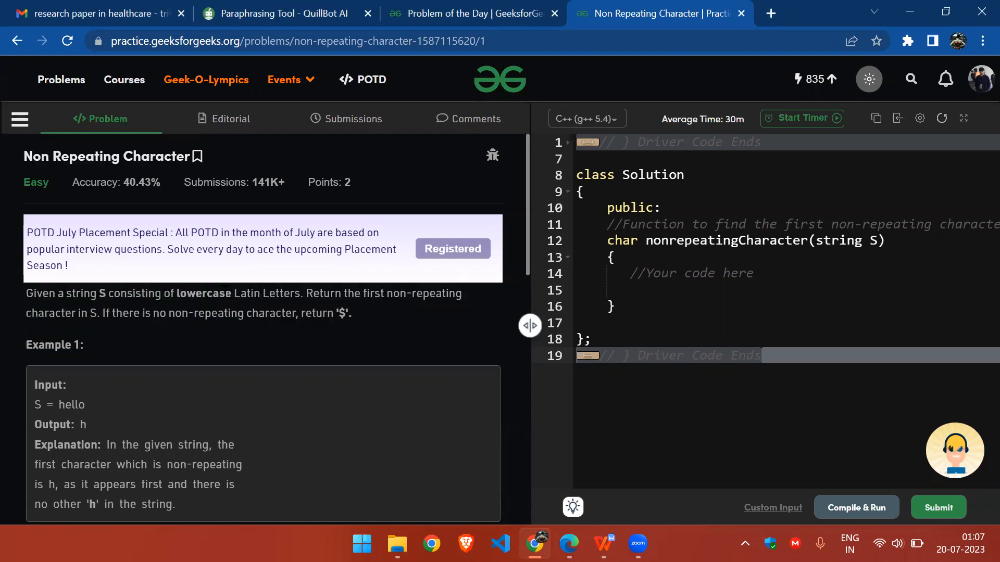
scroll(down, 3)
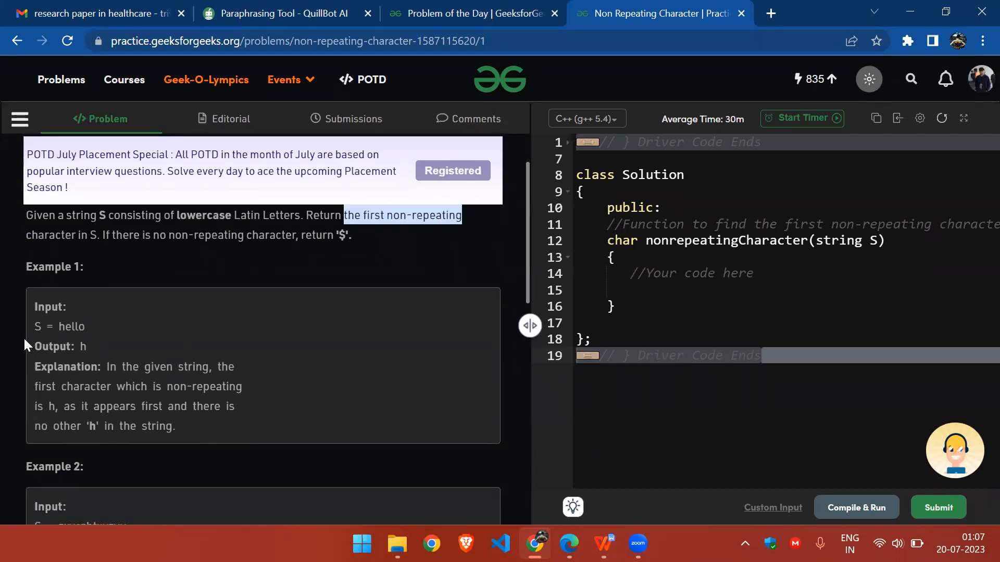
scroll(down, 3)
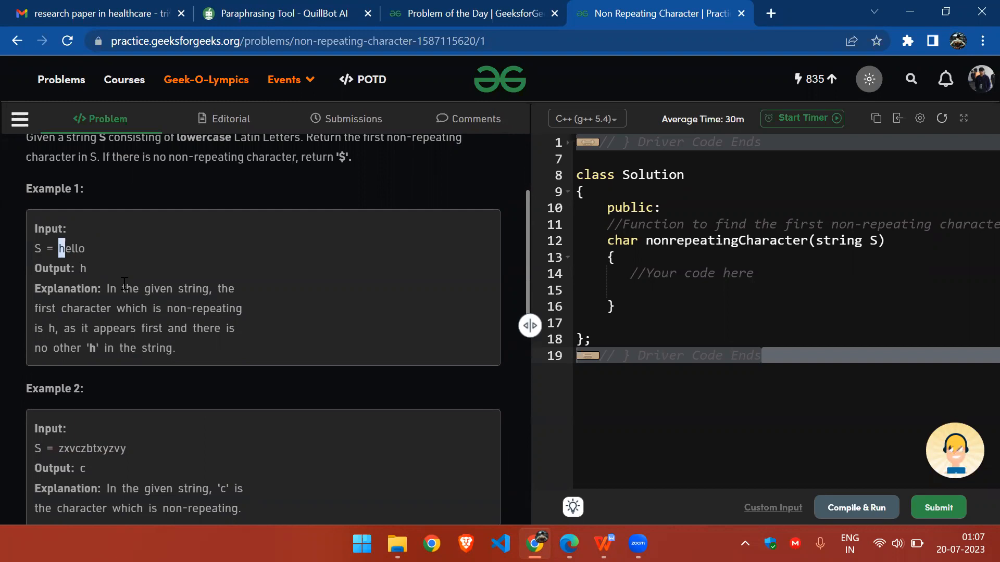
mouse_move(156, 271)
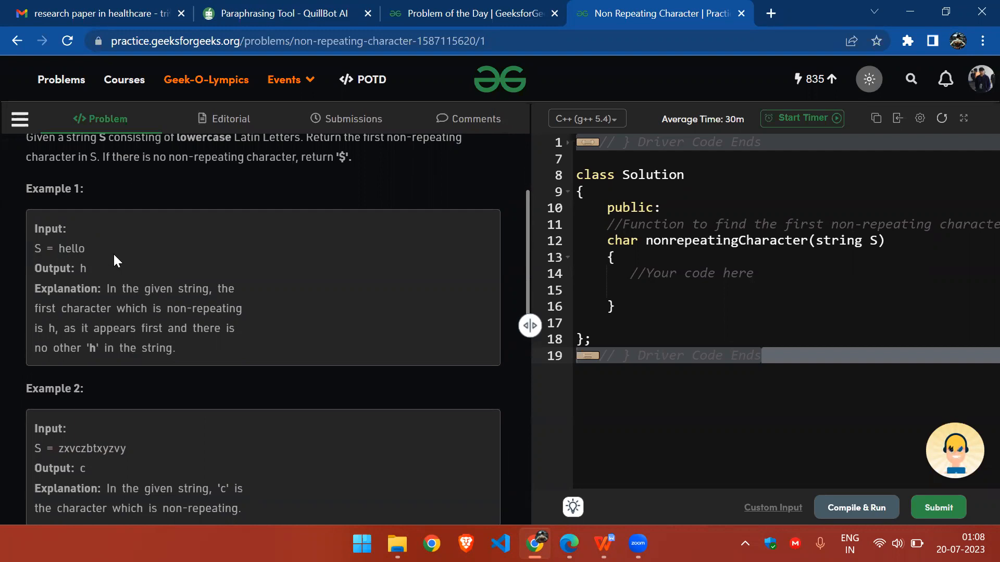
scroll(down, 3)
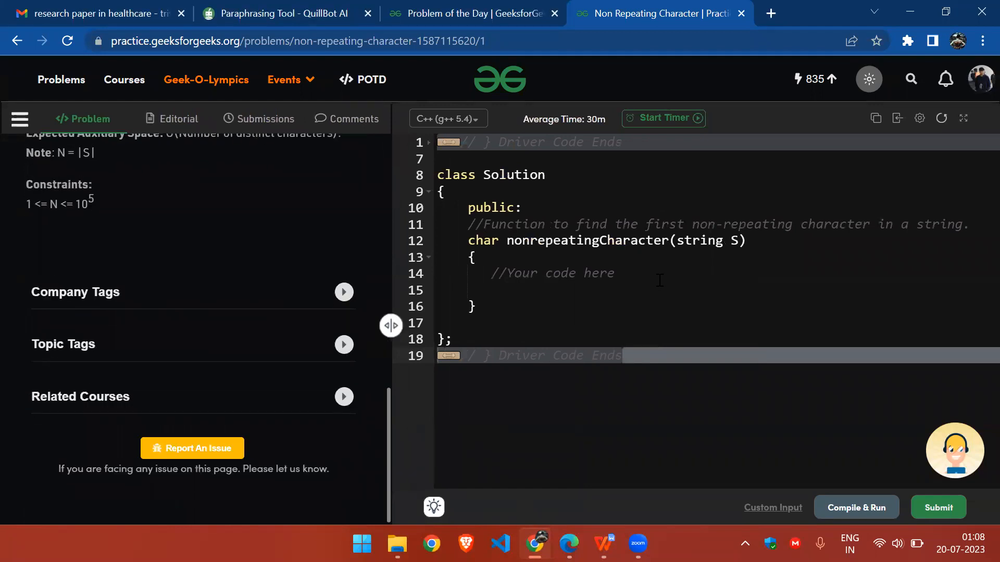
scroll(up, 3)
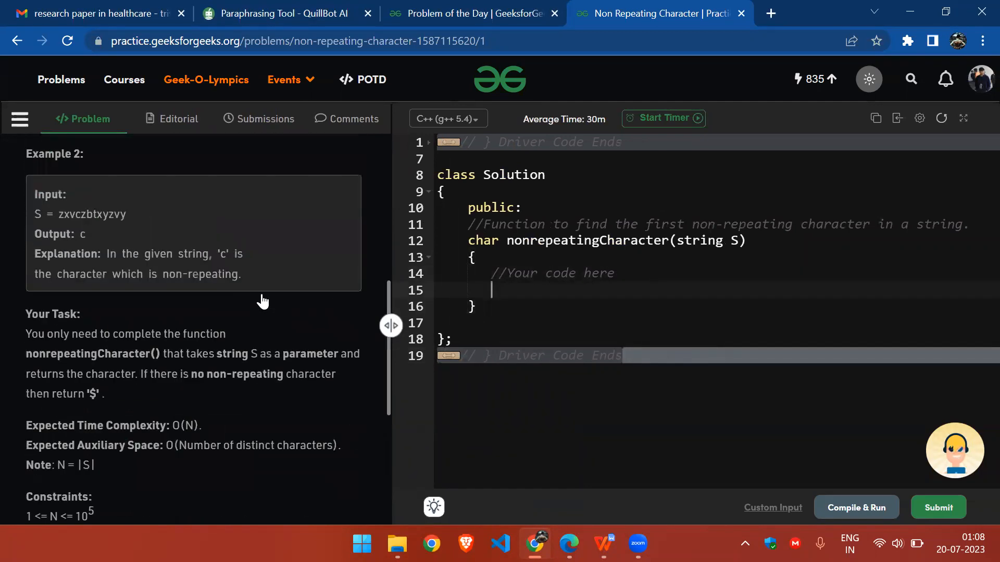
mouse_move(264, 302)
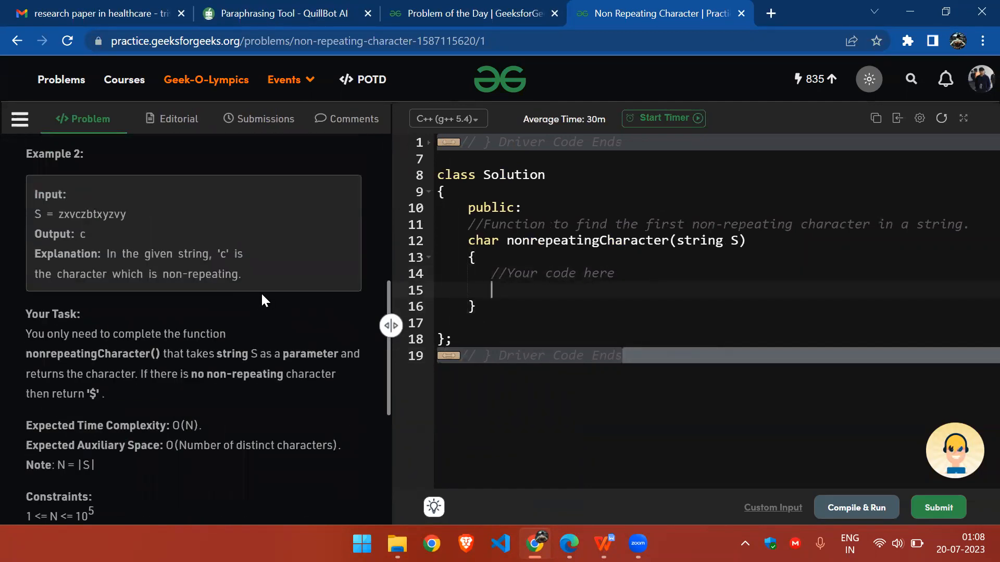
scroll(up, 3)
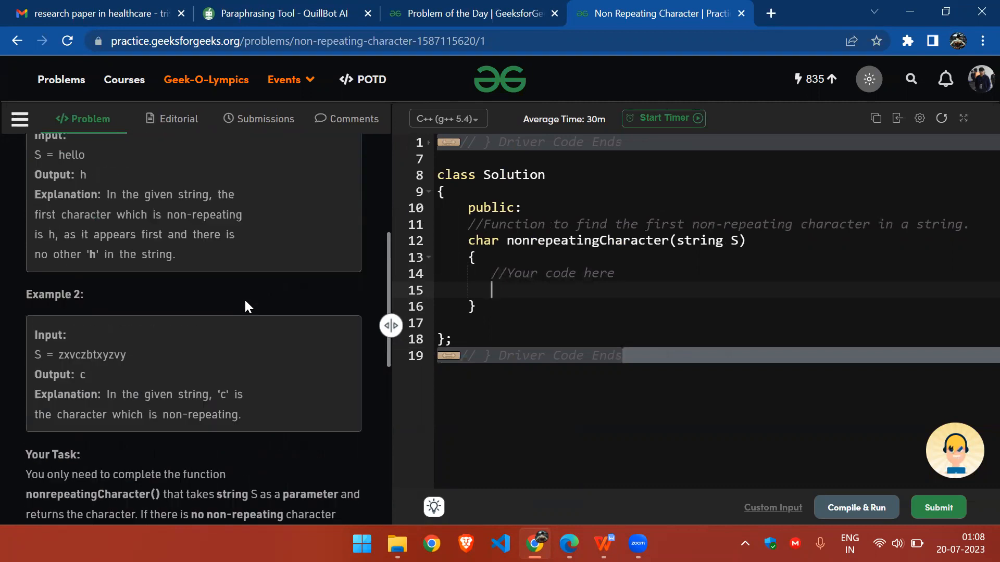
scroll(up, 3)
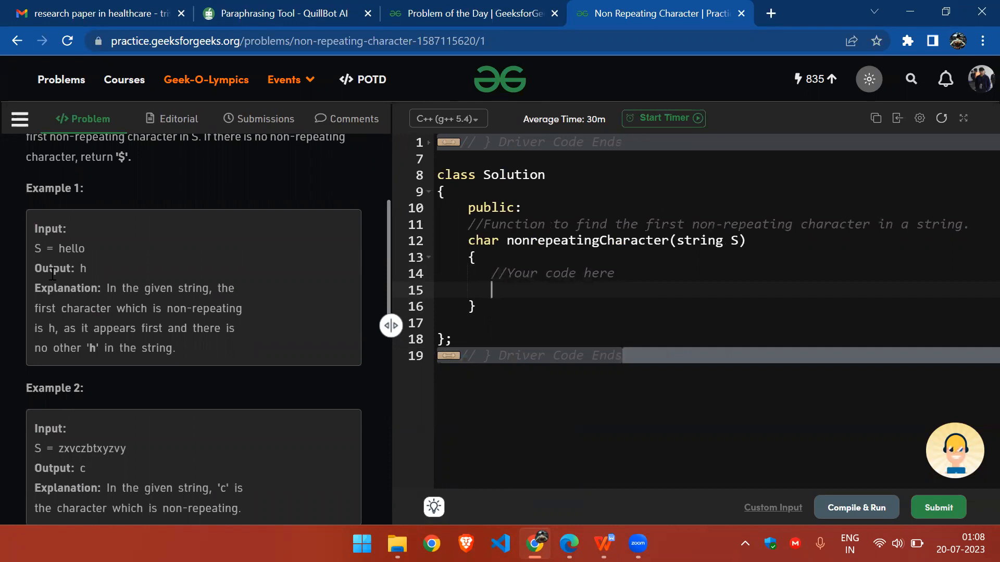
mouse_move(338, 269)
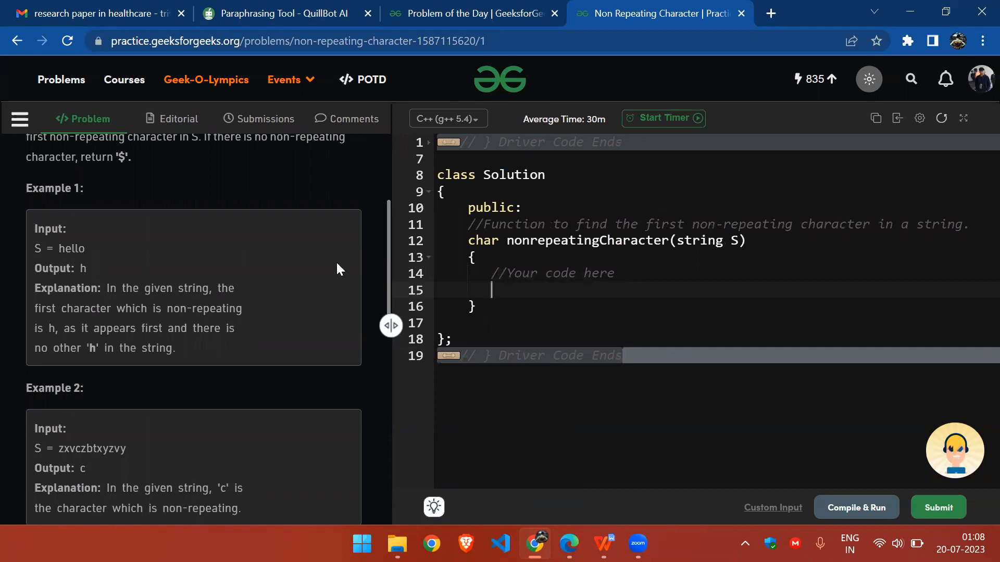
Declare map<char,int> mp and a loop over S.length() incrementing mp[S[i]].
text(map)
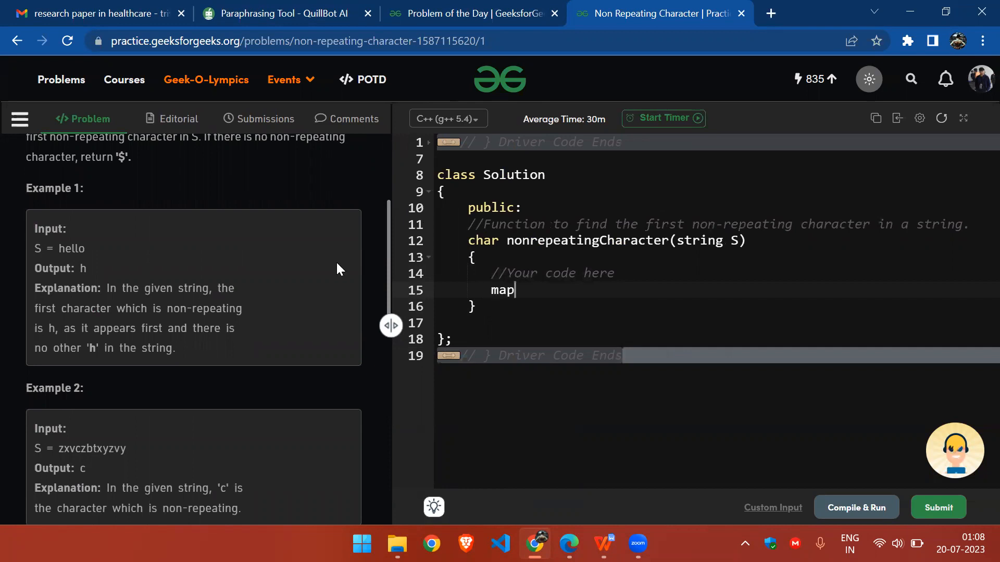
text(<char,int> mp;)
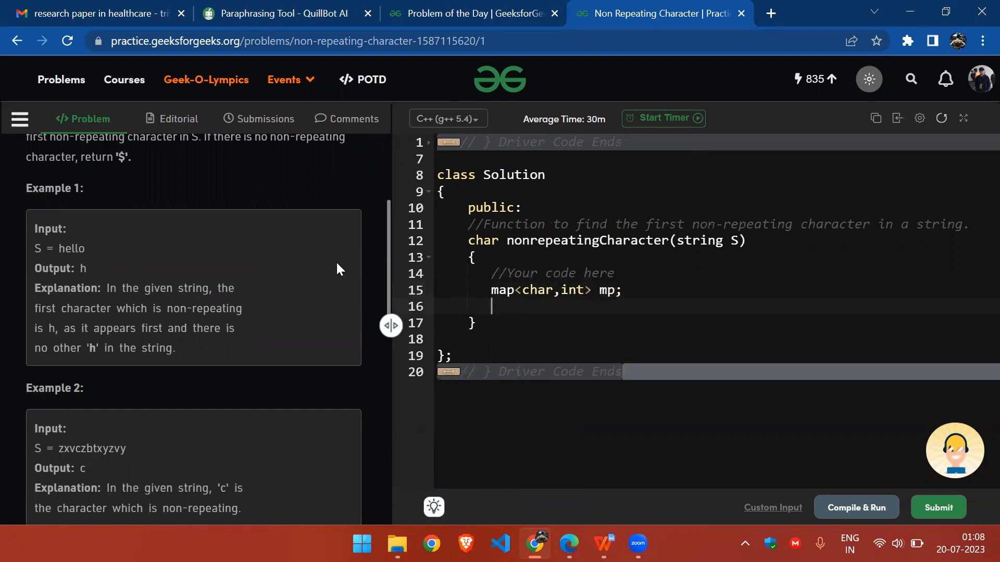
text(for(int i =)
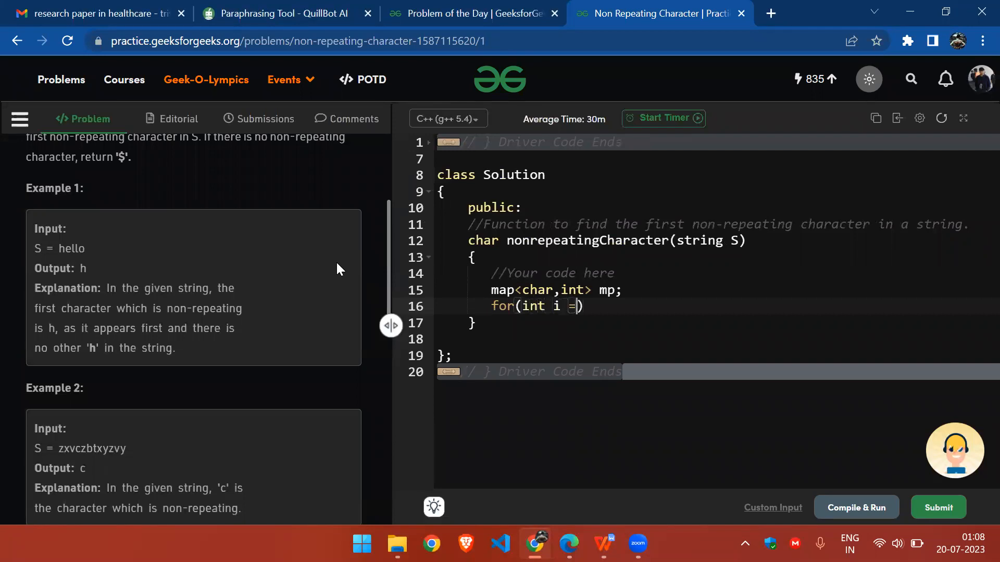
text(0;i<)
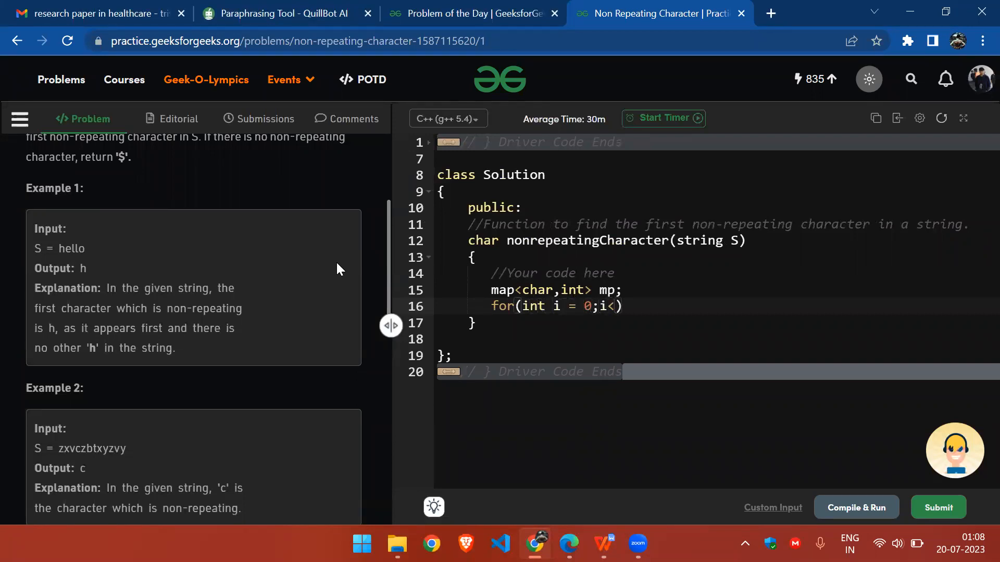
text(S.length())
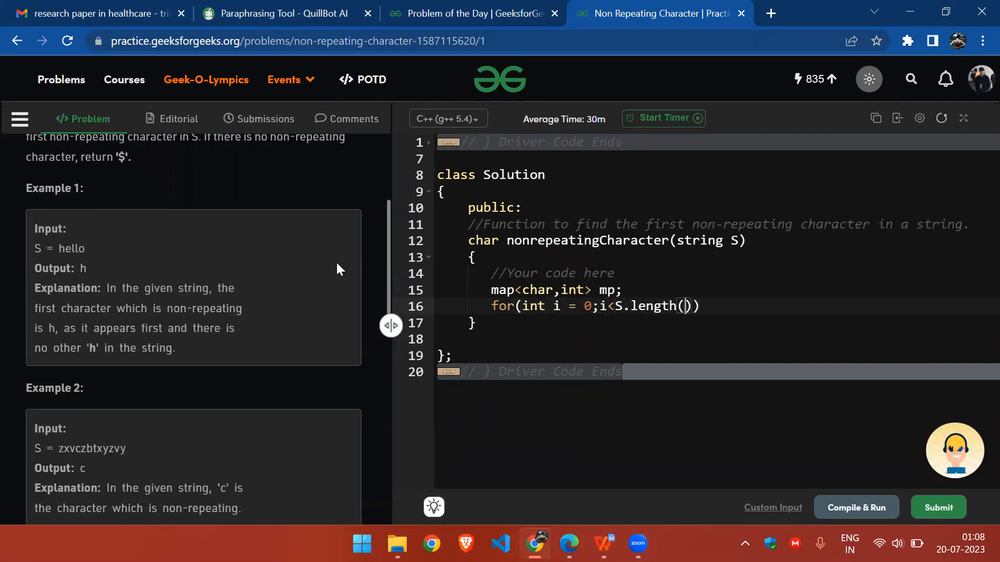
text(;i+++) {)
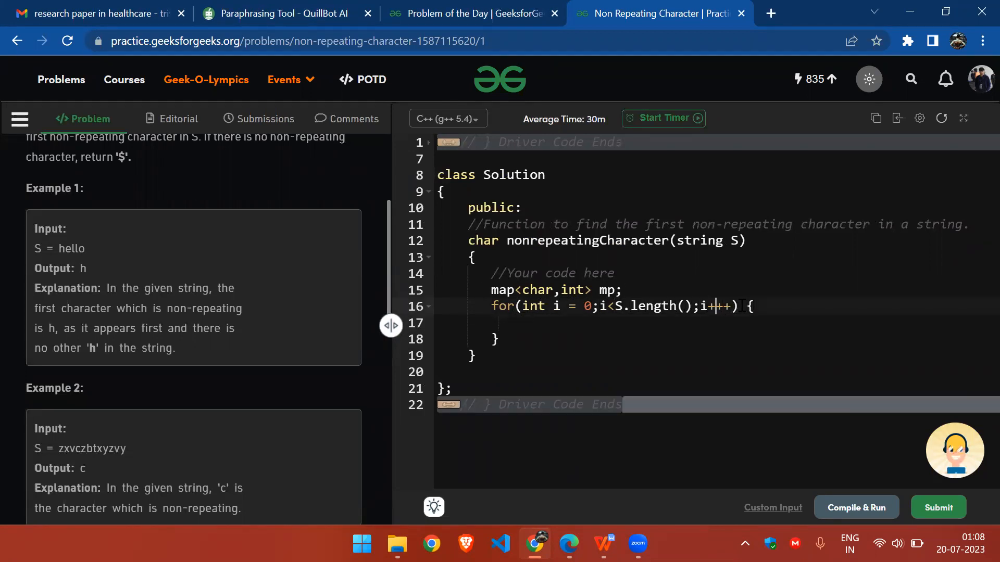
text(mp[])
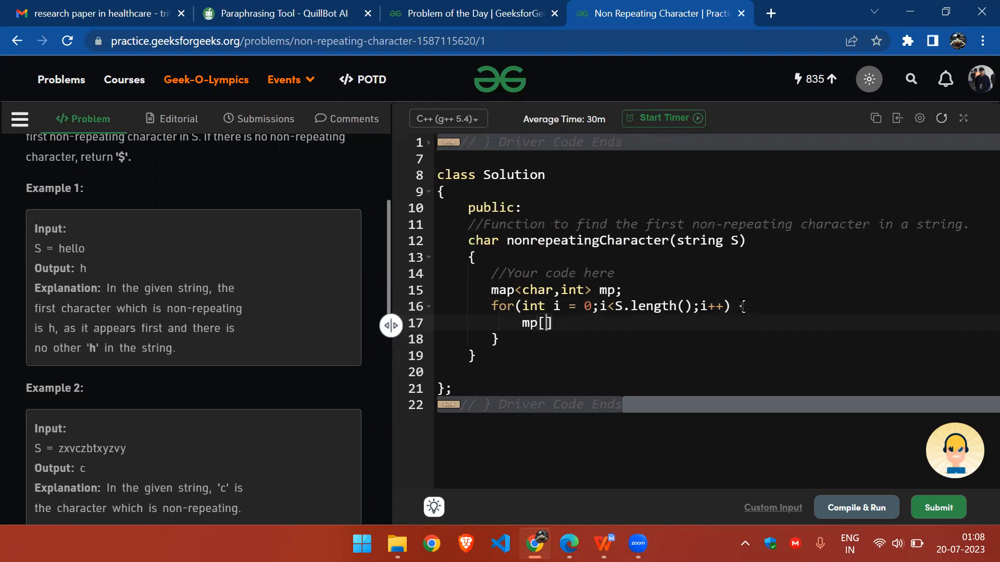
text(S[i])
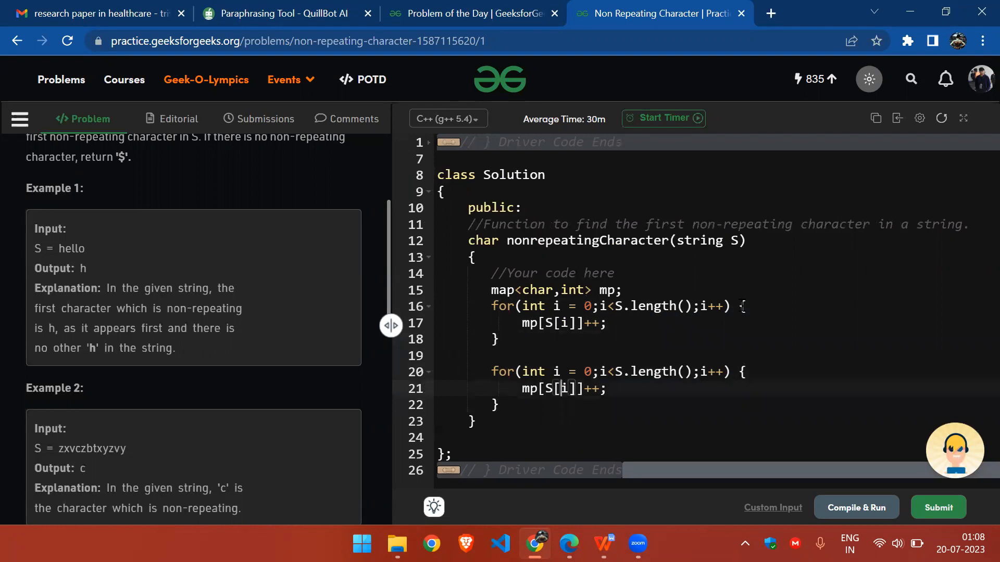
Return S[i] when mp[S[i]] == 1 in the second loop, and '$' after it.
text(if()
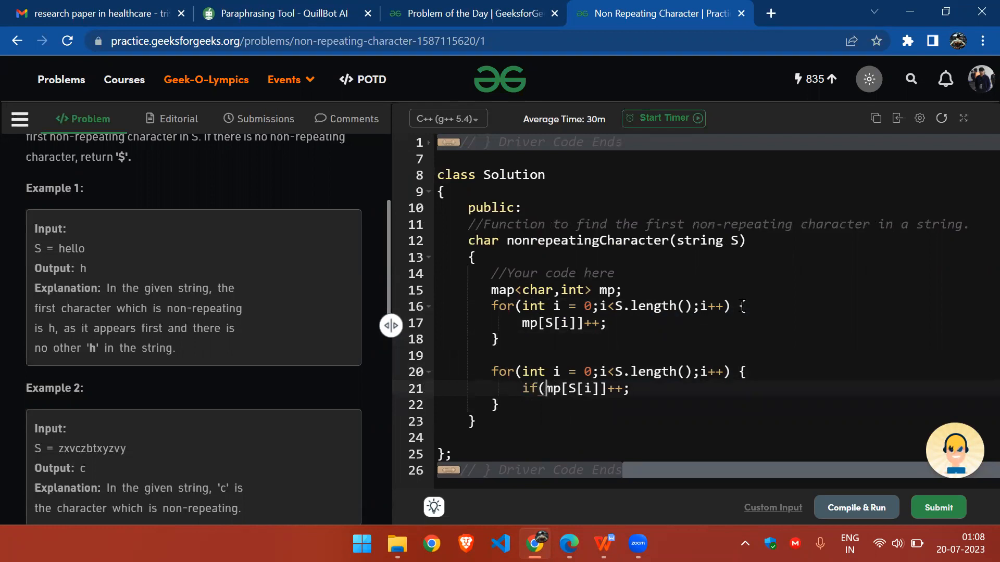
click(439, 404)
text())
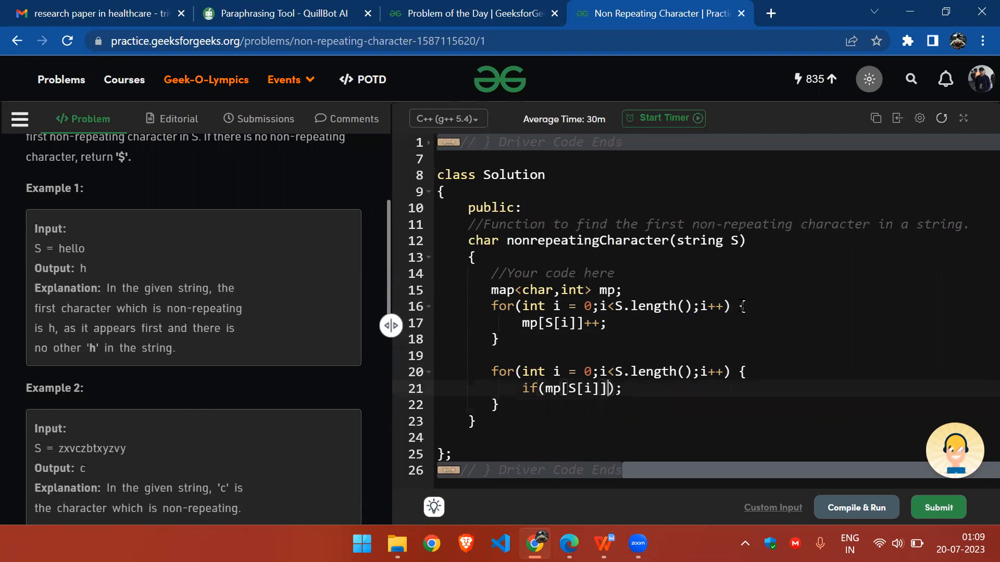
text(== 1)
text(return)
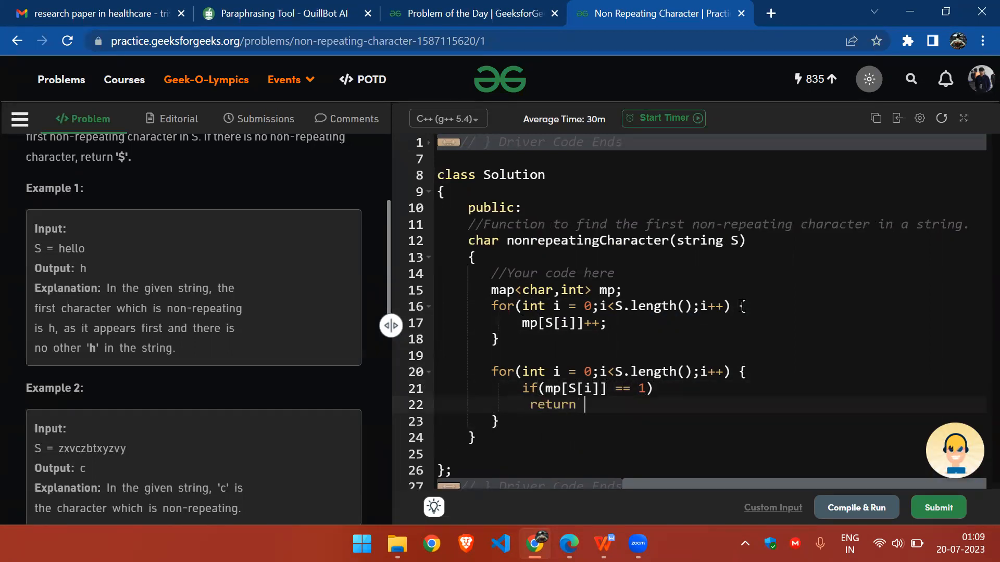
text(S[i];)
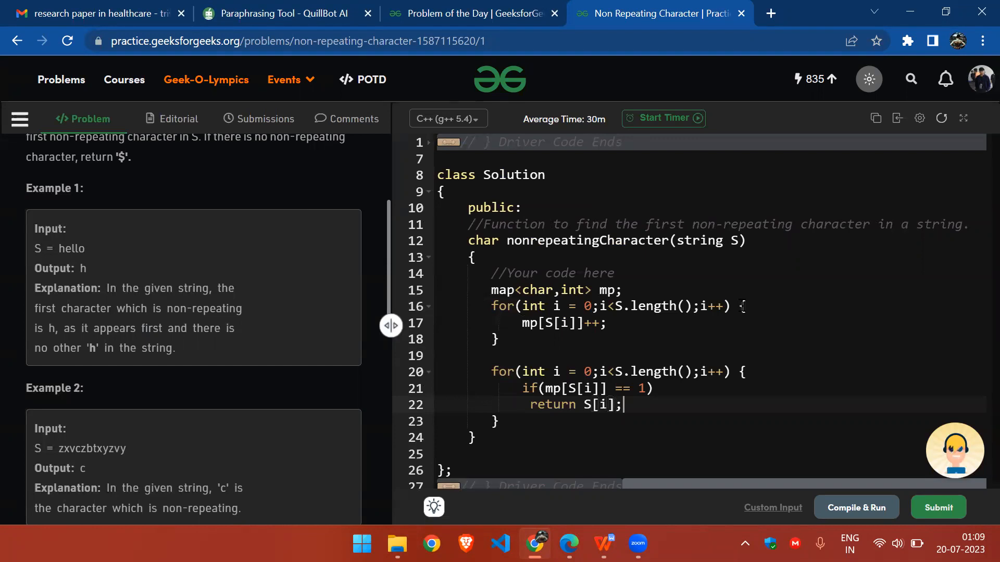
text(return ;)
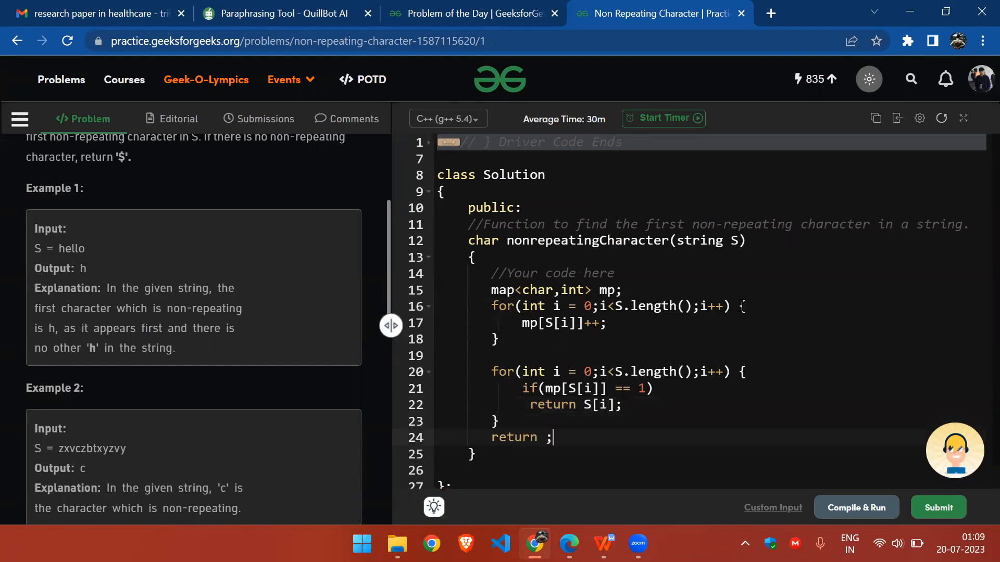
text('$')
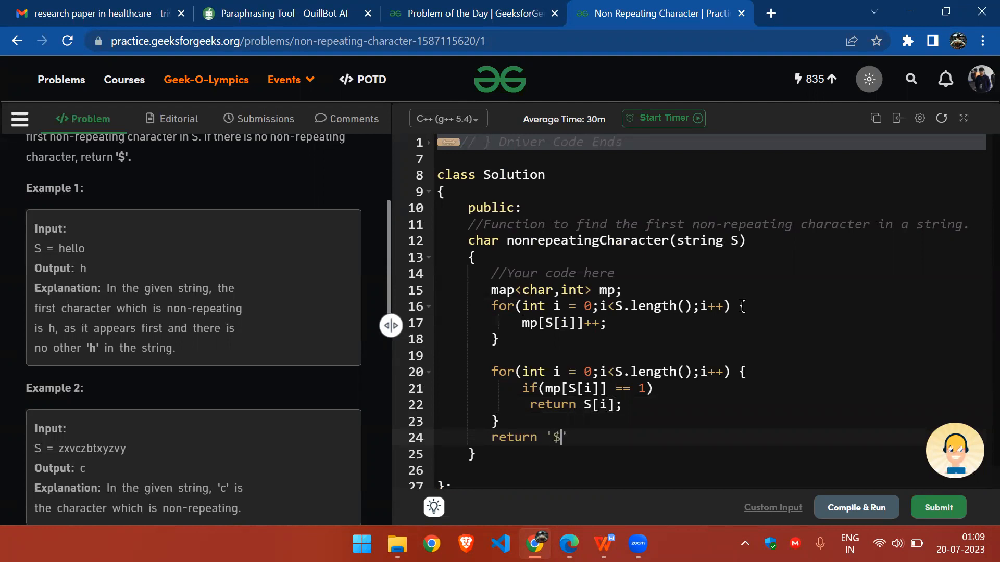
text(;)
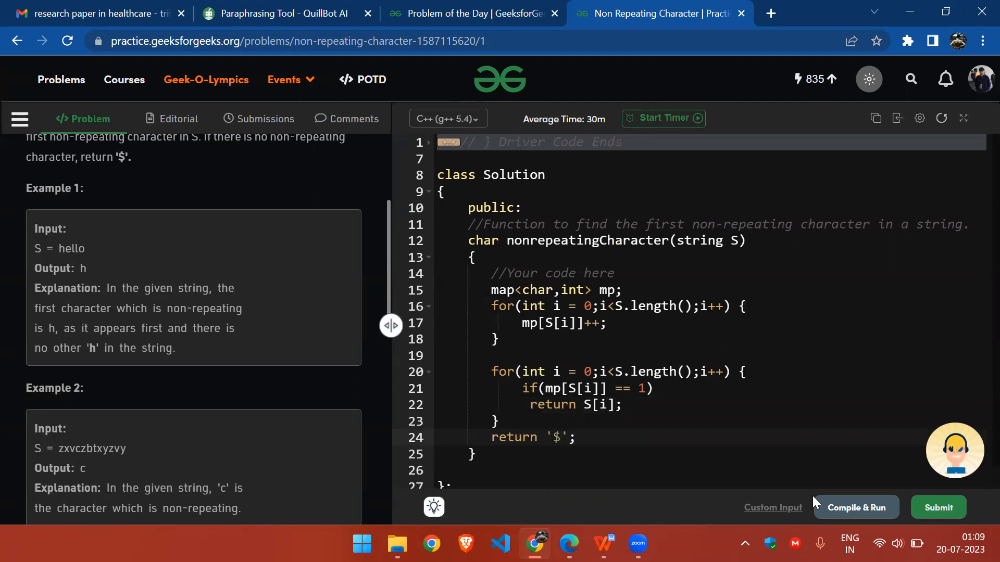
Compile and run the solution, then submit it for evaluation.
click(856, 507)
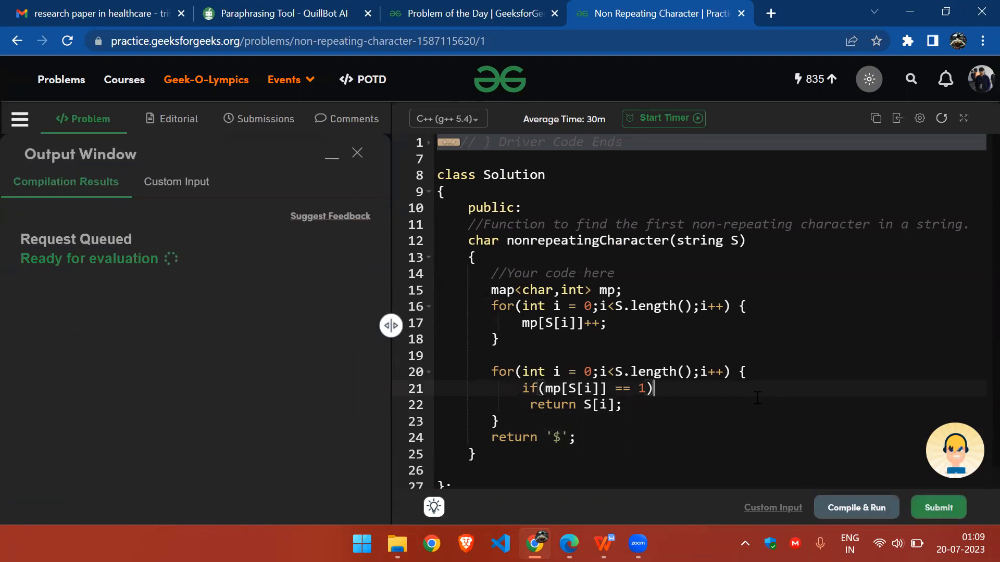
click(937, 507)
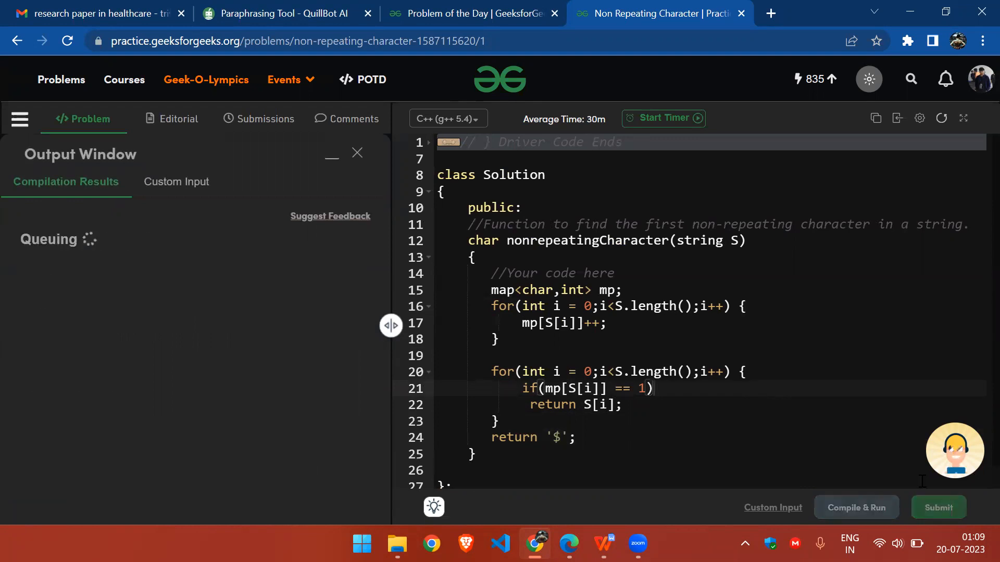